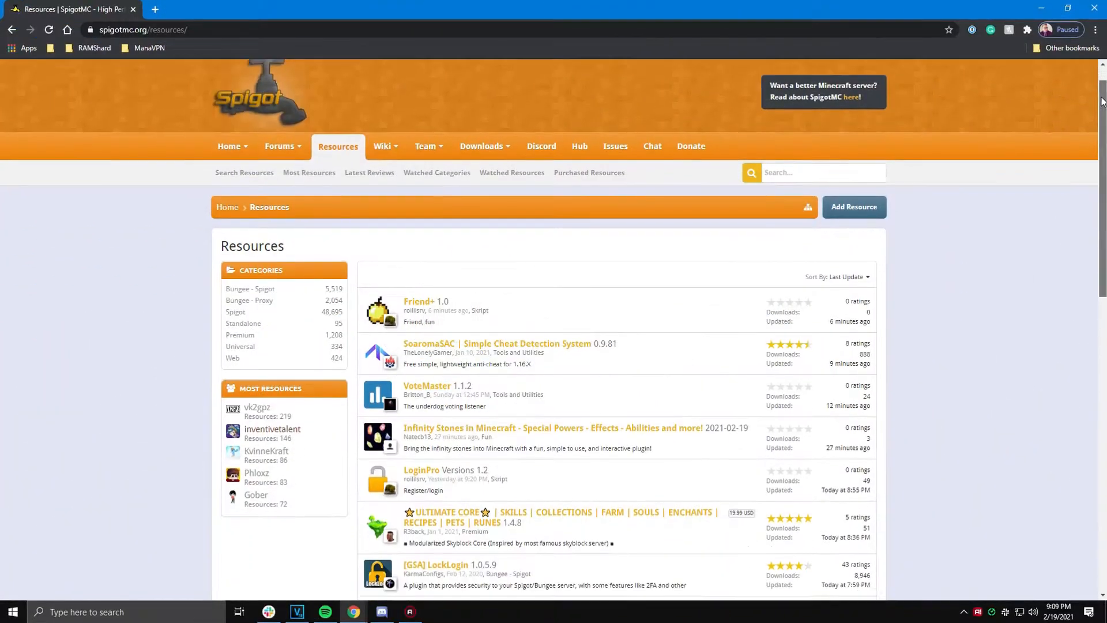
Scroll to the bottom of SpigotMC's latest resources listing and go to page 2.
{"action": "scroll", "scroll_direction": "down", "scroll_amount": 3}
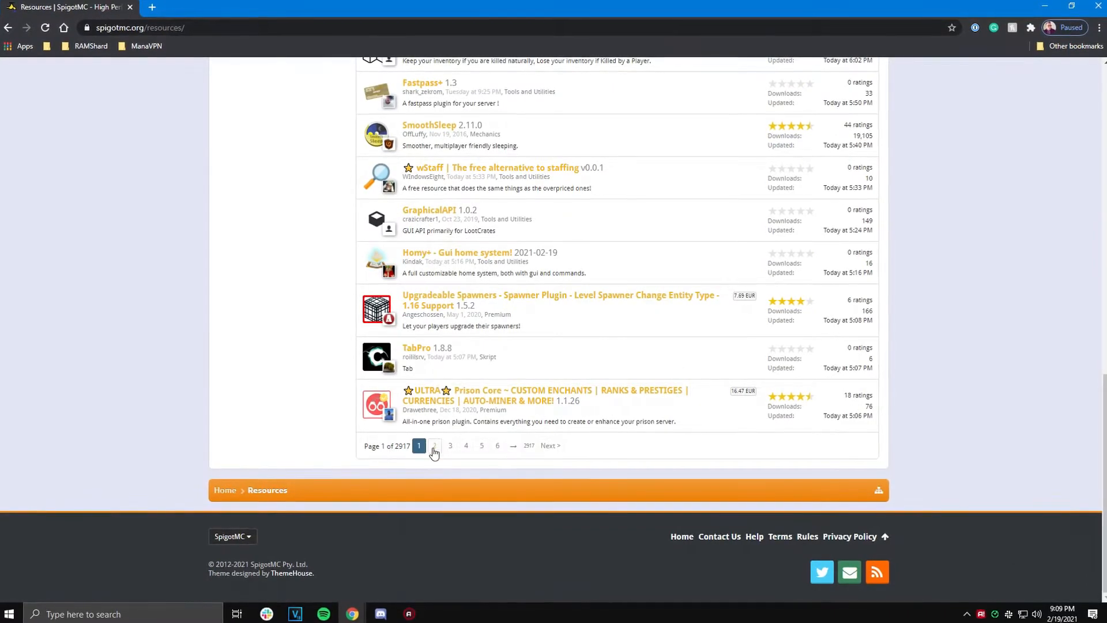
{"action": "left_click", "coordinate": [434, 446]}
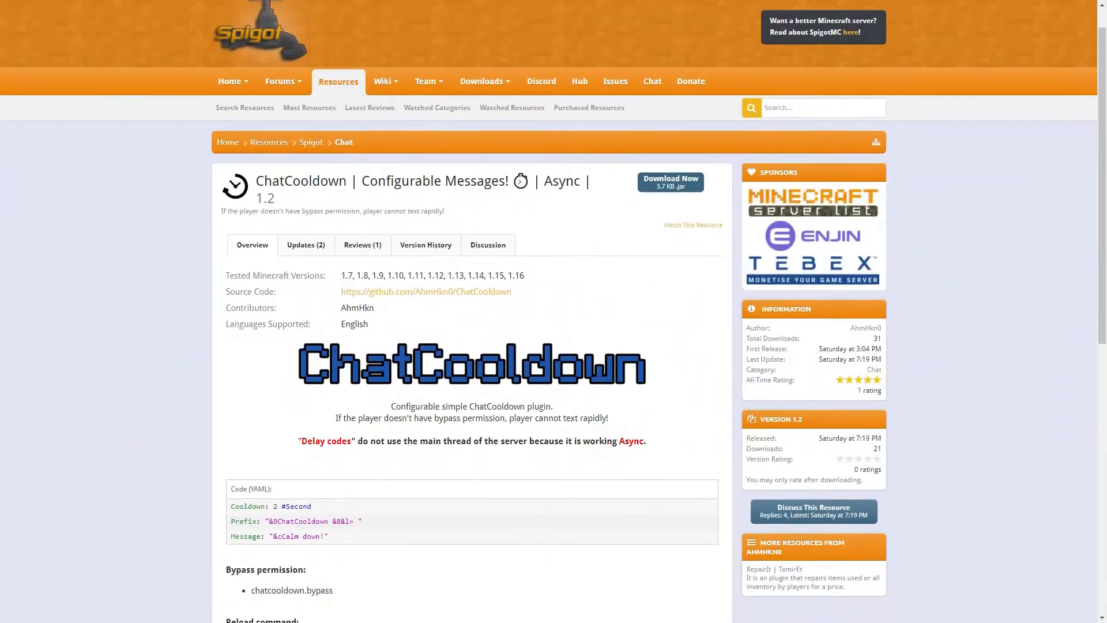
{"action": "scroll", "scroll_direction": "down", "scroll_amount": 3}
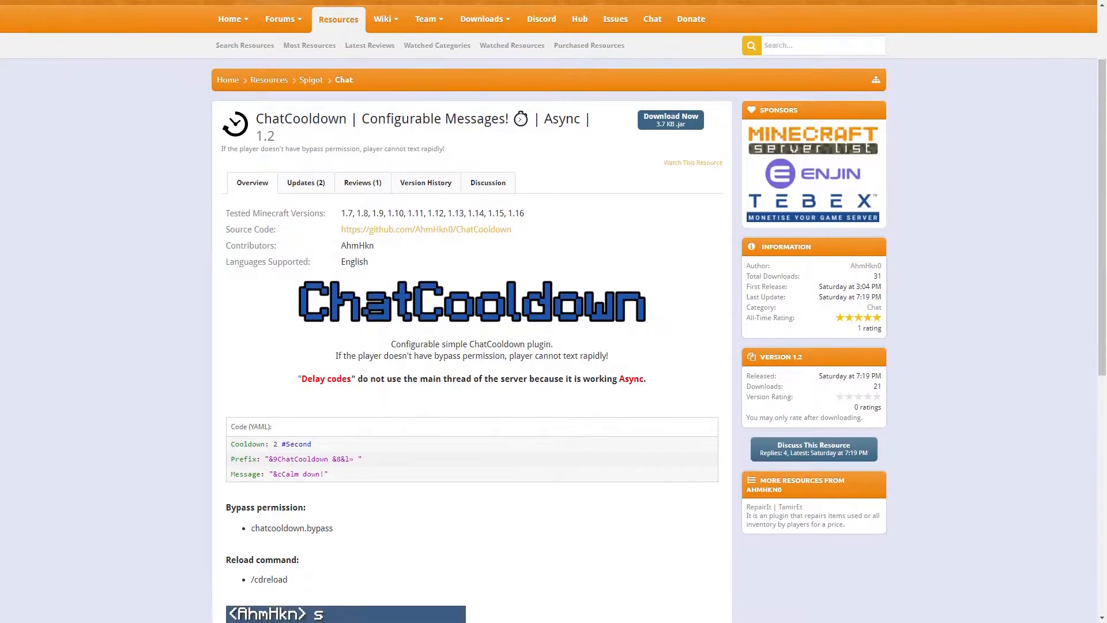
{"action": "scroll", "scroll_direction": "down", "scroll_amount": 3}
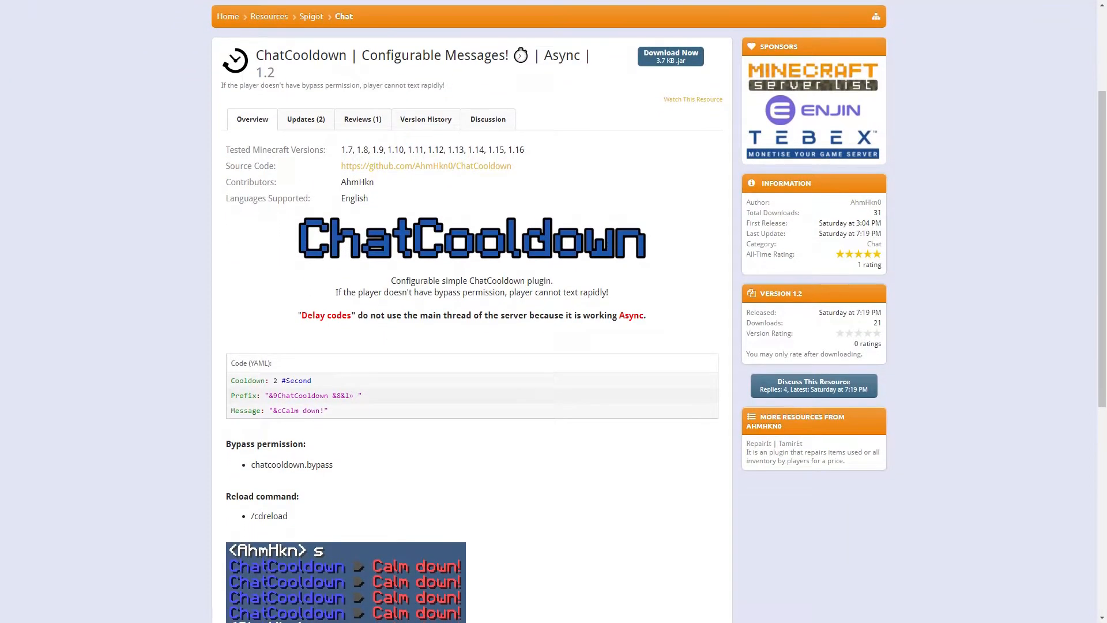
{"action": "scroll", "scroll_direction": "down", "scroll_amount": 3}
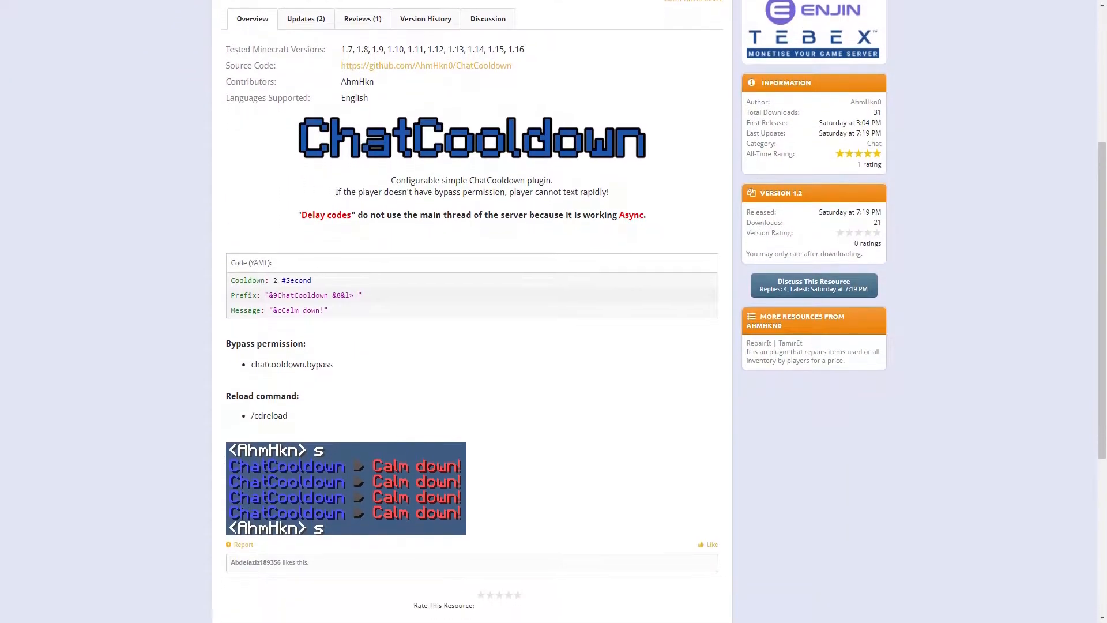
{"action": "scroll", "scroll_direction": "down", "scroll_amount": 3}
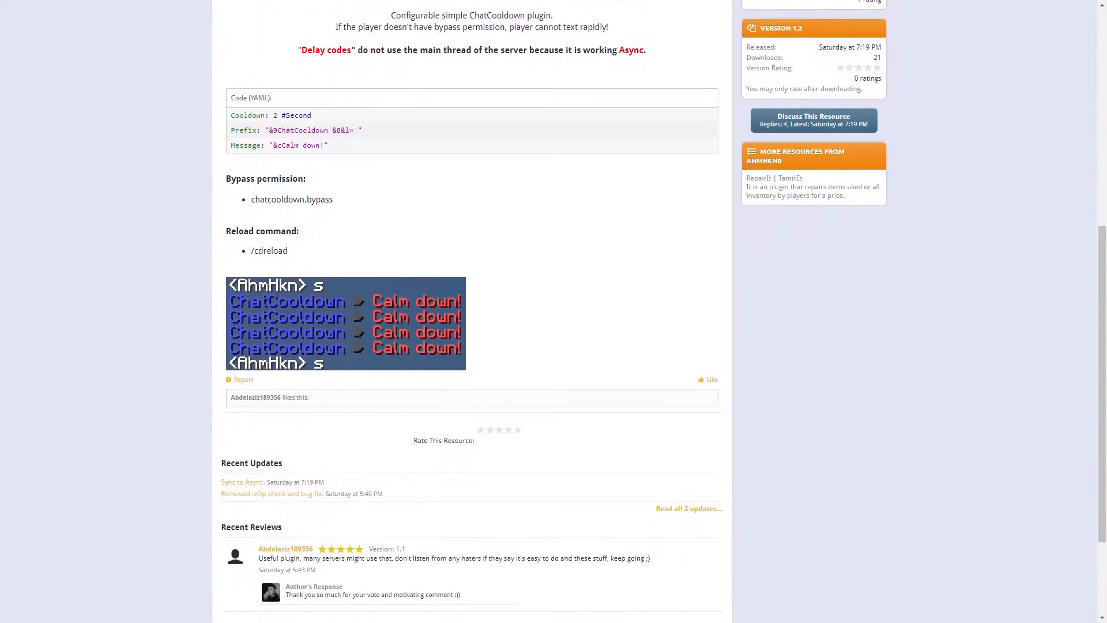
{"action": "scroll", "scroll_direction": "down", "scroll_amount": 3}
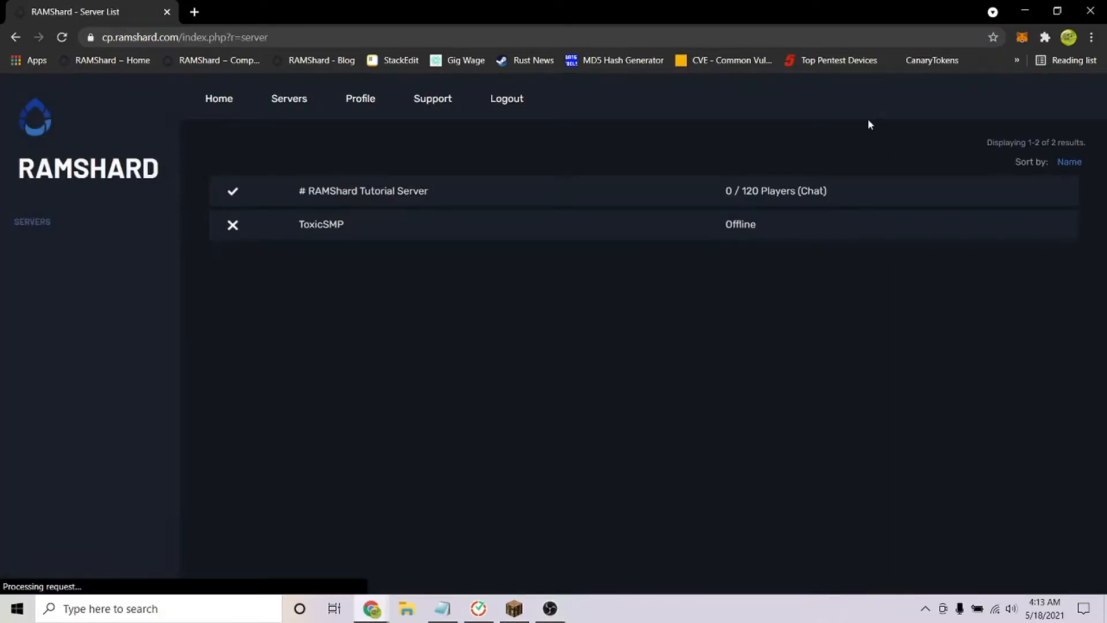
Open the RAMShard Tutorial Server's config files and select plugins/ChatCooldown/config.yml.
{"action": "left_click", "coordinate": [362, 191]}
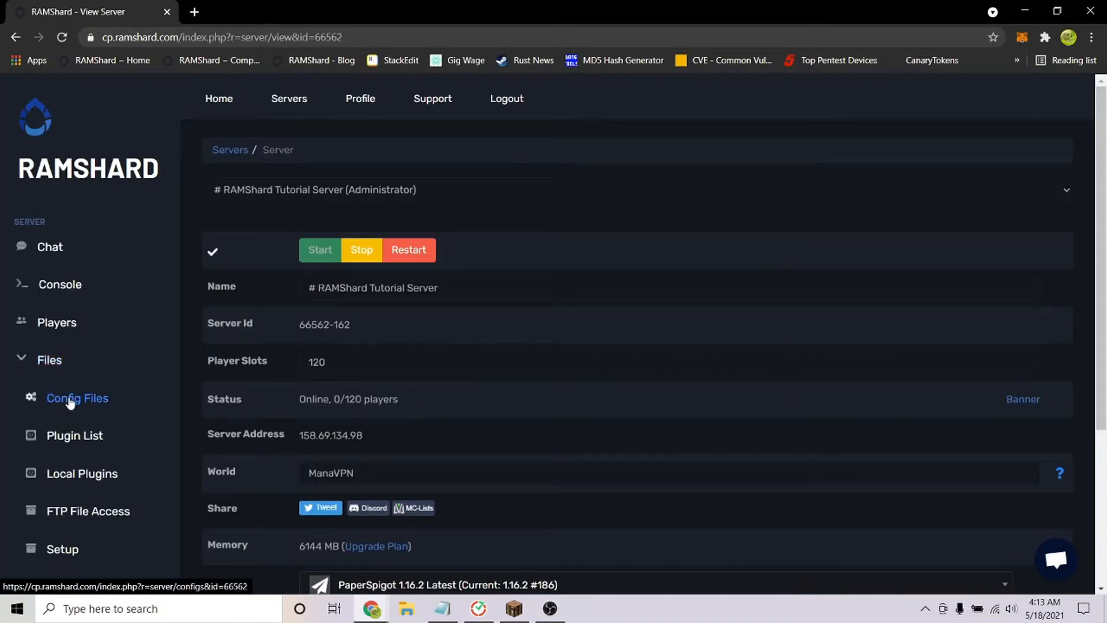
{"action": "left_click", "coordinate": [76, 399]}
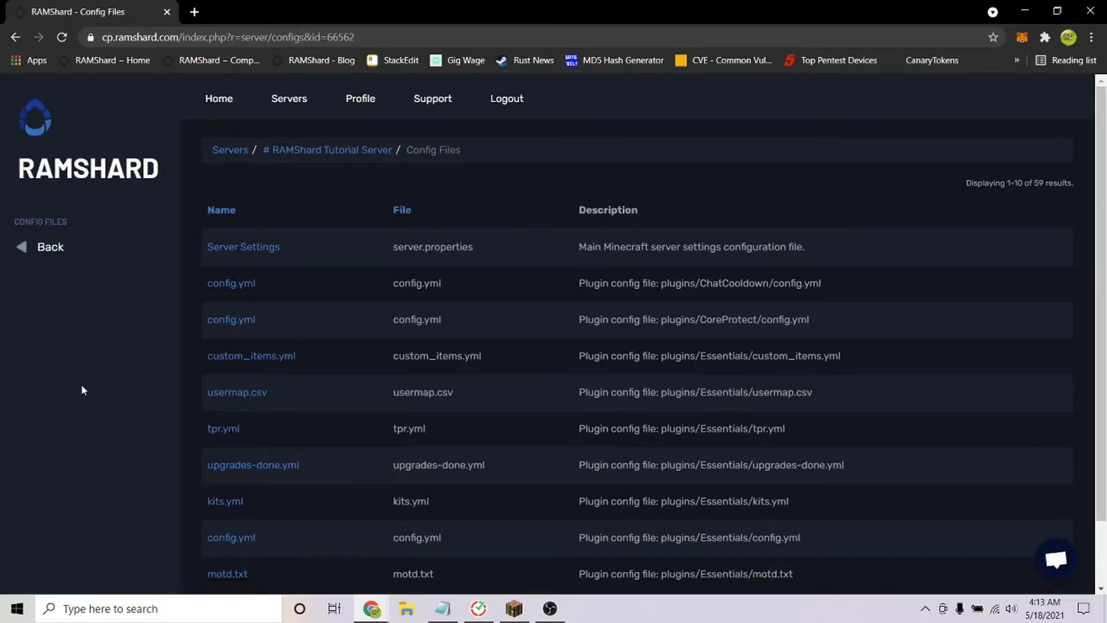
{"action": "mouse_move", "coordinate": [821, 287]}
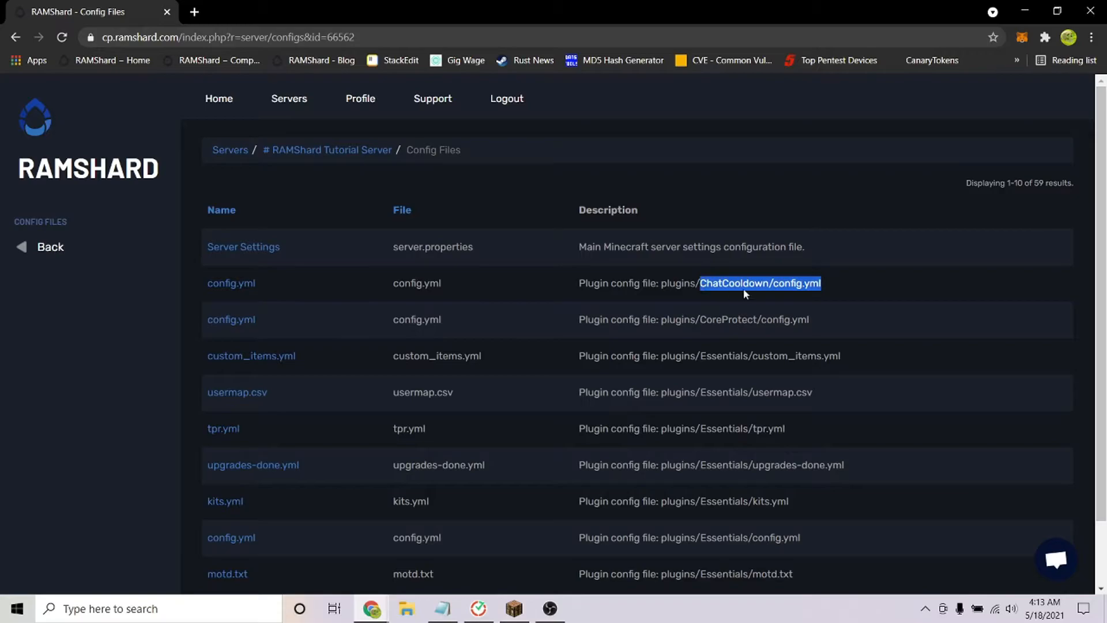
{"action": "left_click", "coordinate": [230, 283]}
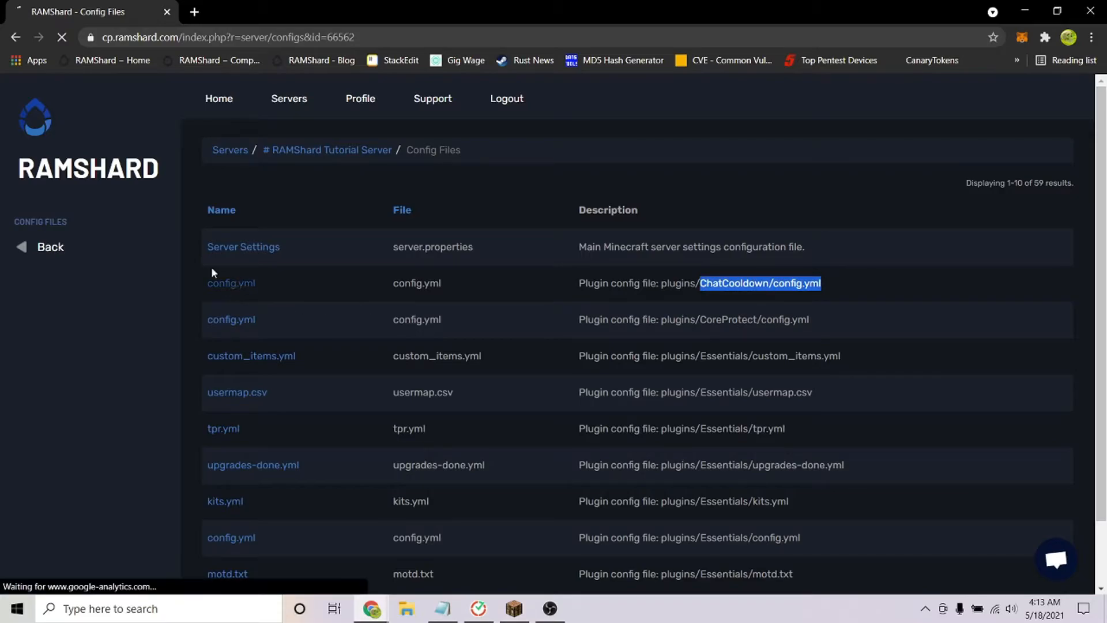
Edit ChatCooldown config.yml to Cooldown 10 and Message '&cChill Bruh!', then save it.
{"action": "left_click", "coordinate": [231, 283]}
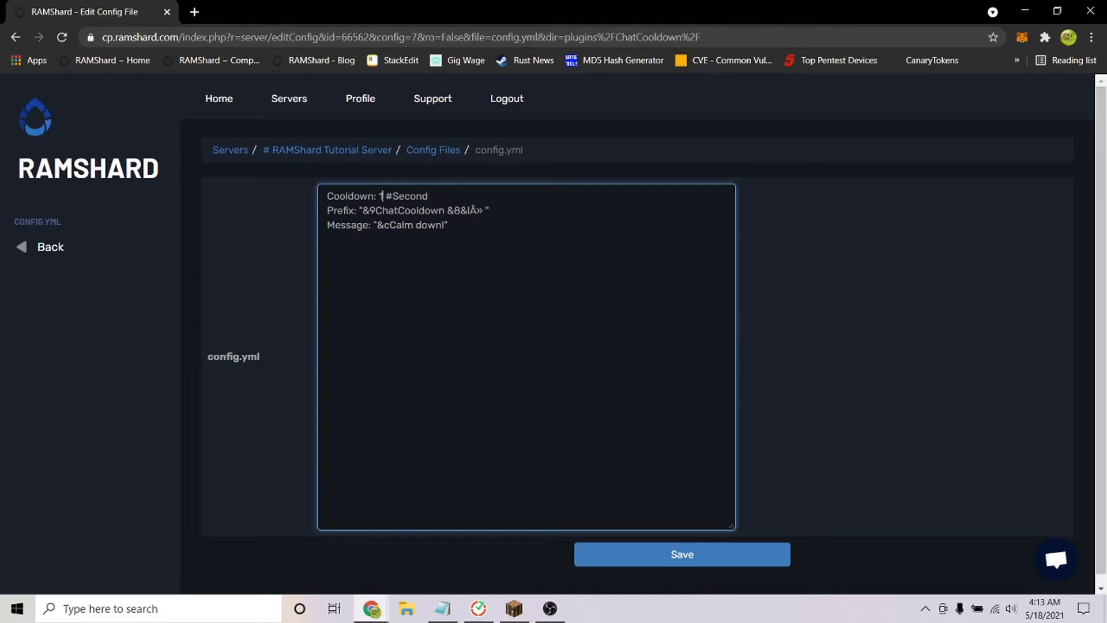
{"action": "type", "text": "0"}
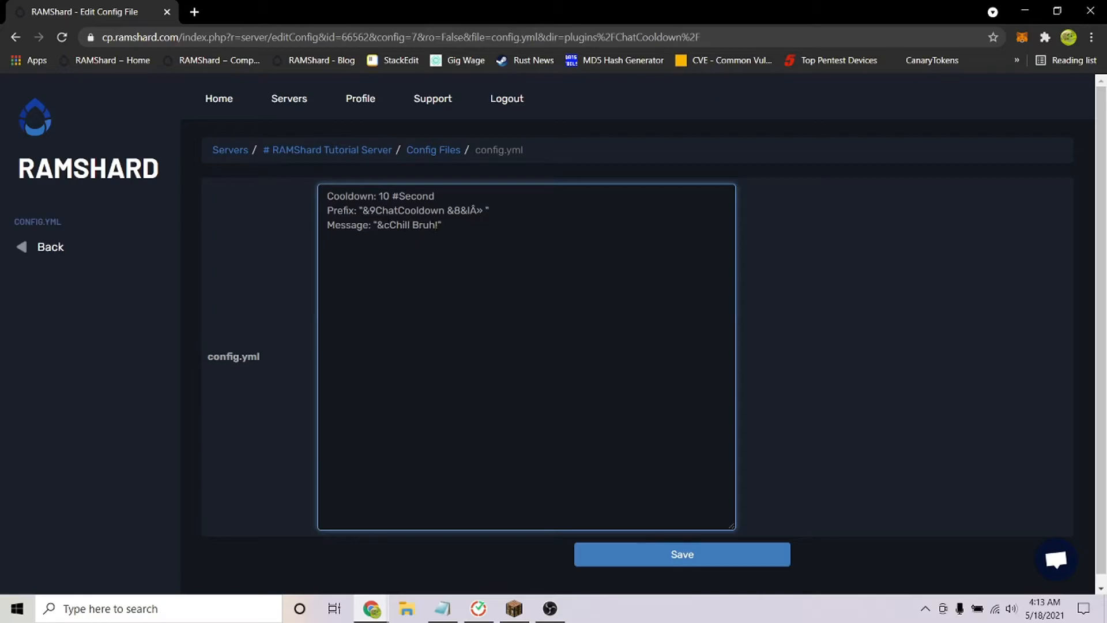
{"action": "left_click", "coordinate": [680, 554]}
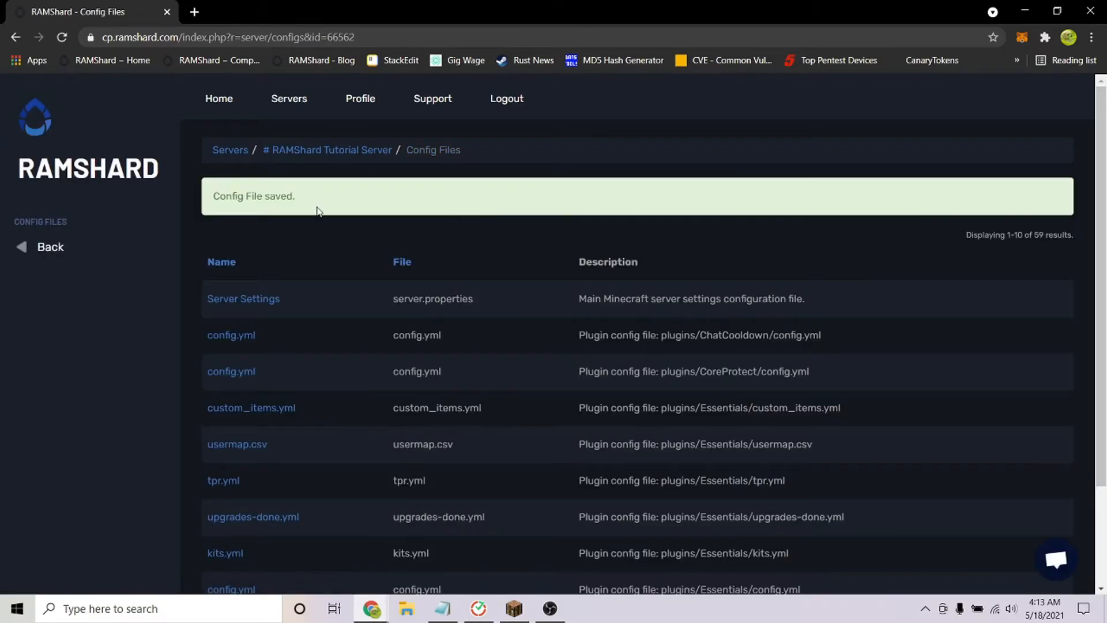
{"action": "left_click", "coordinate": [514, 608]}
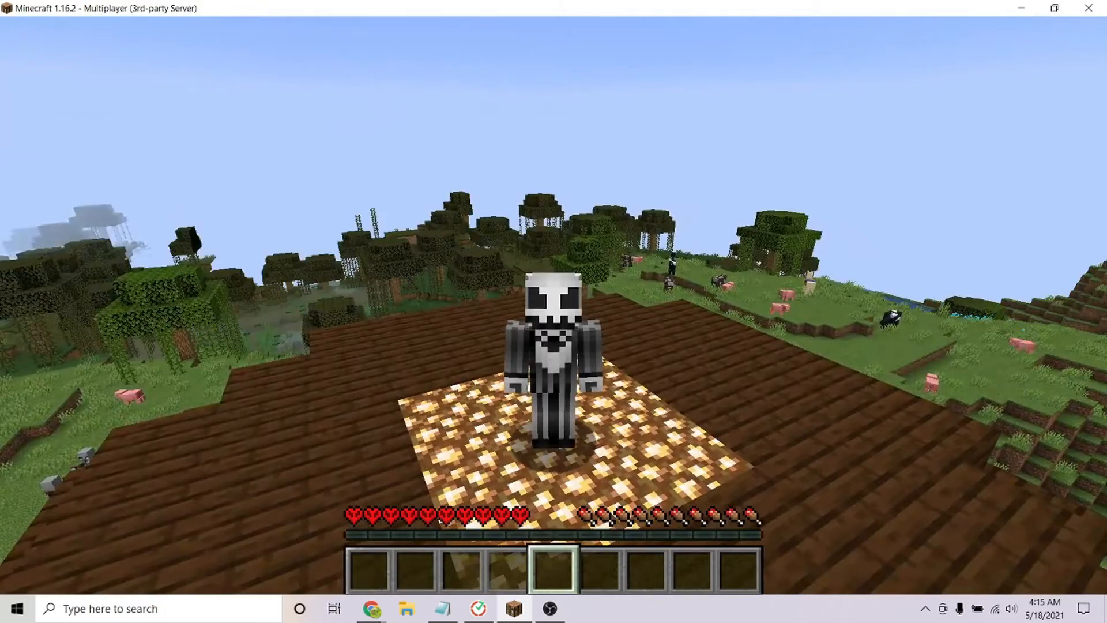
Run /cdreload, trigger the 'Chill Bruh!' cooldown message in chat, and open the Game Menu.
{"action": "type", "text": "/cdreload"}
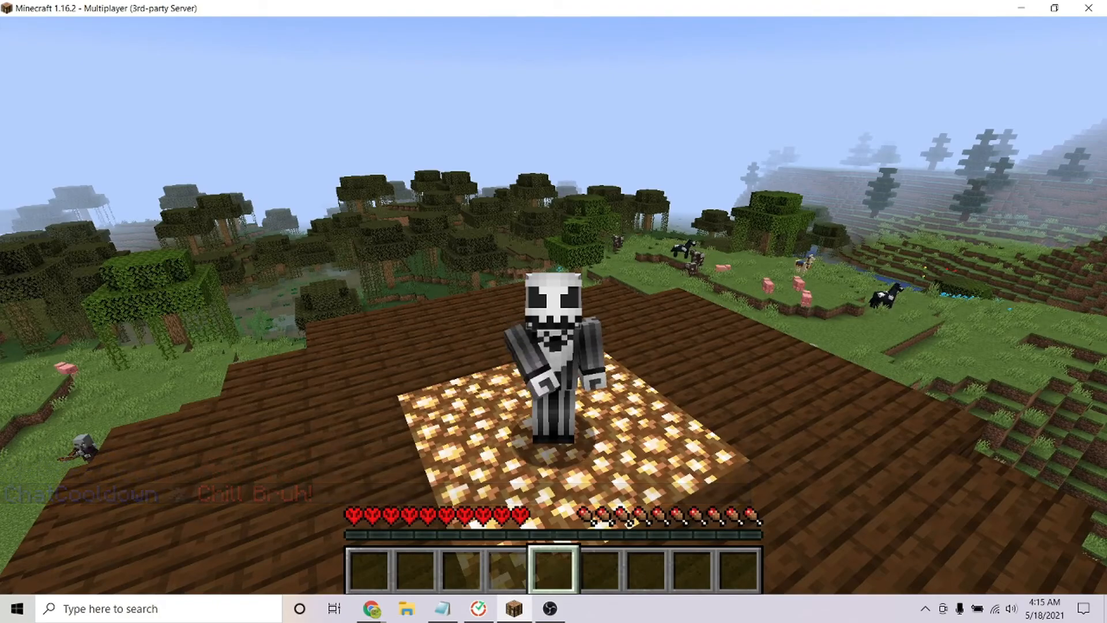
{"action": "key", "text": "Escape"}
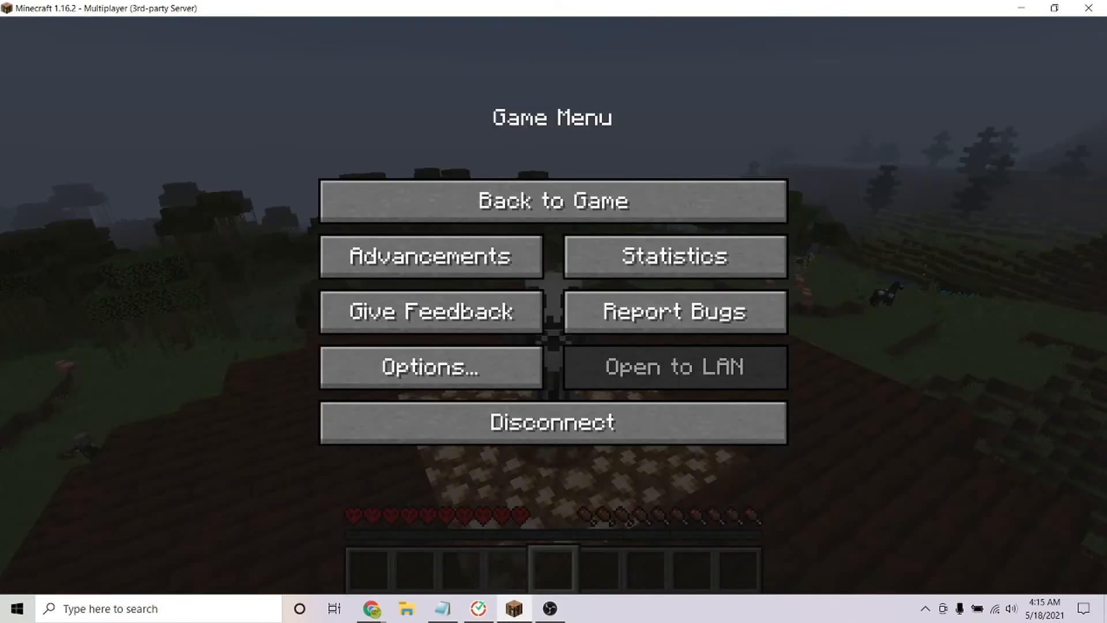